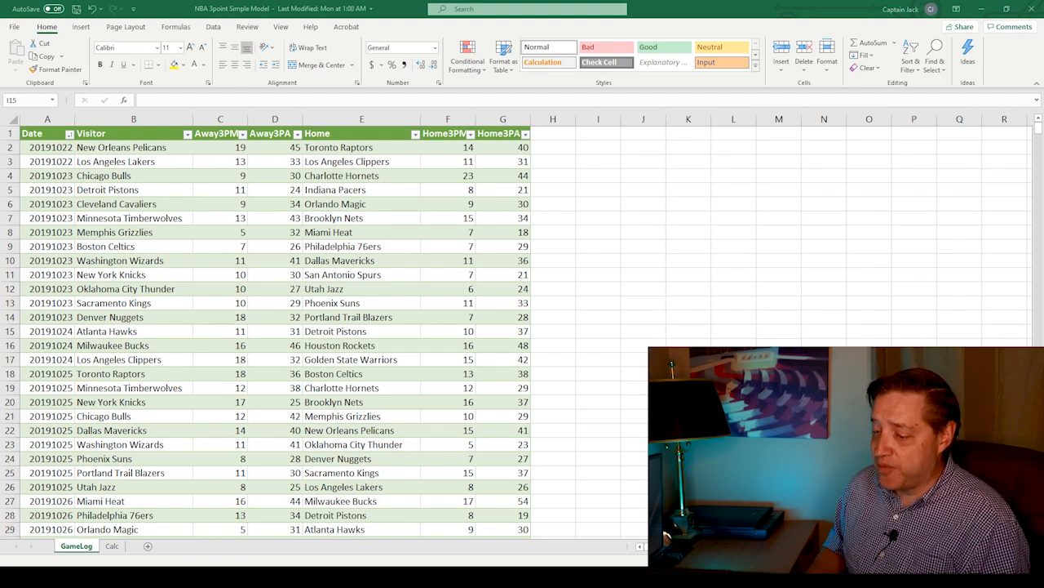
mouse_move(152, 416)
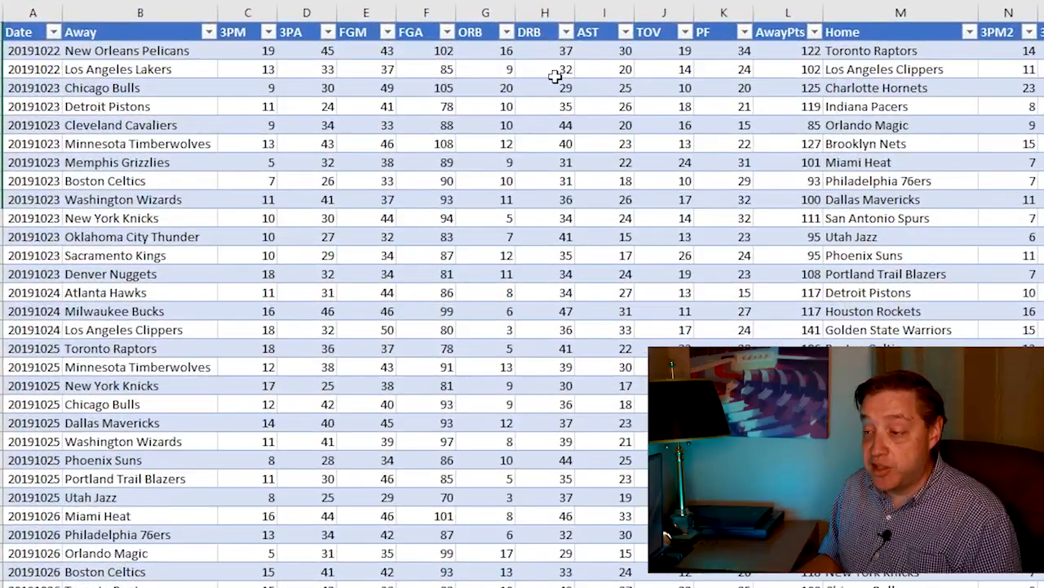
mouse_move(661, 90)
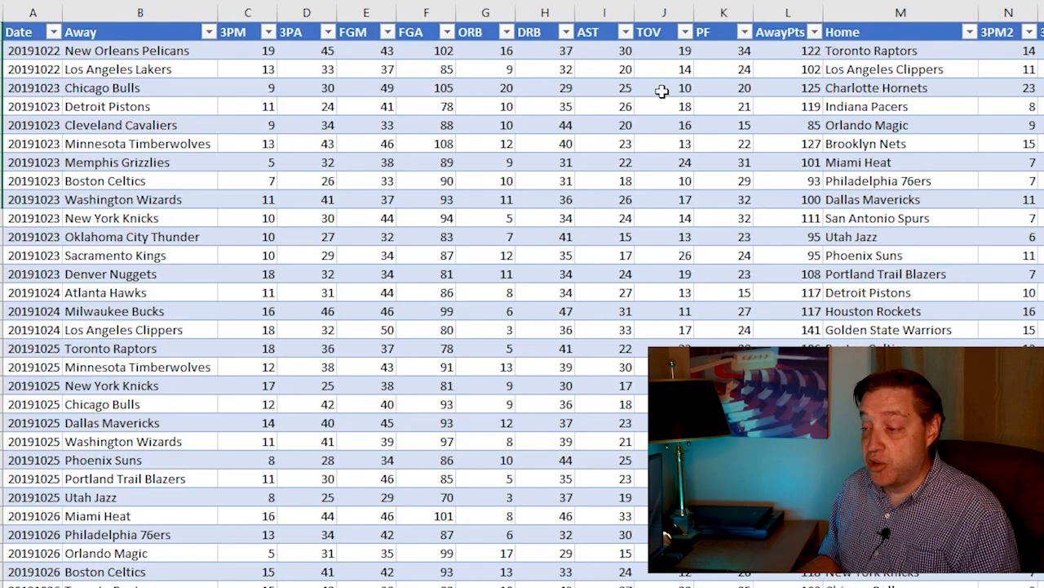
mouse_move(787, 87)
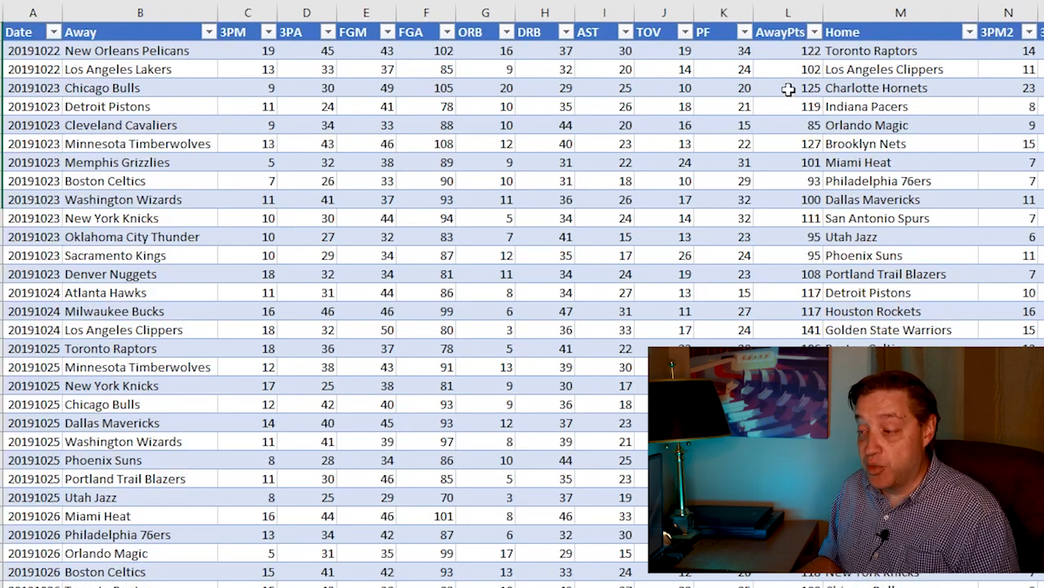
mouse_move(1036, 61)
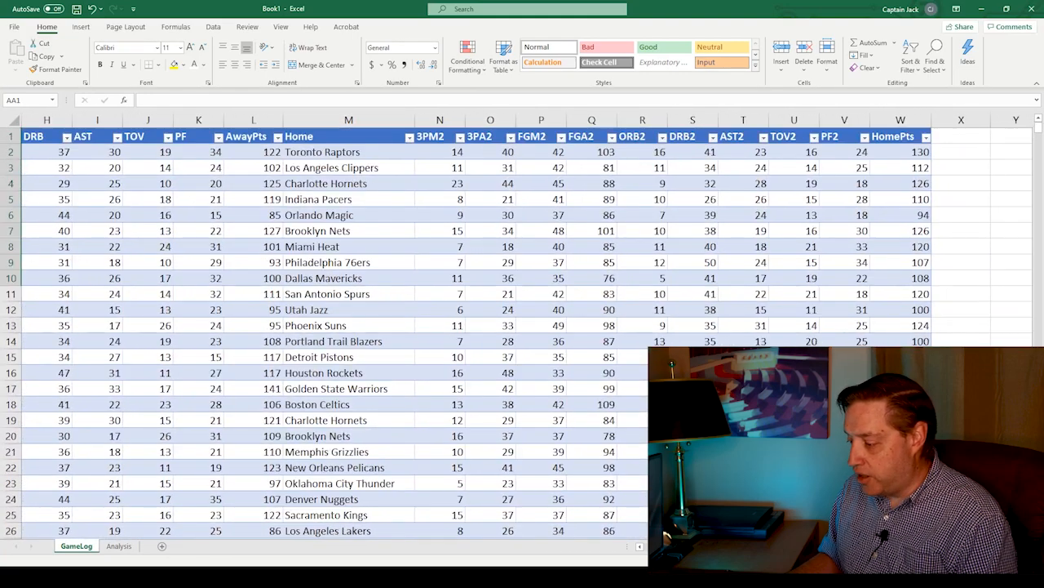
Enter =CORREL(N:N,W:W) in Y2 to correlate 3PM2 with home points
scroll("right", 3)
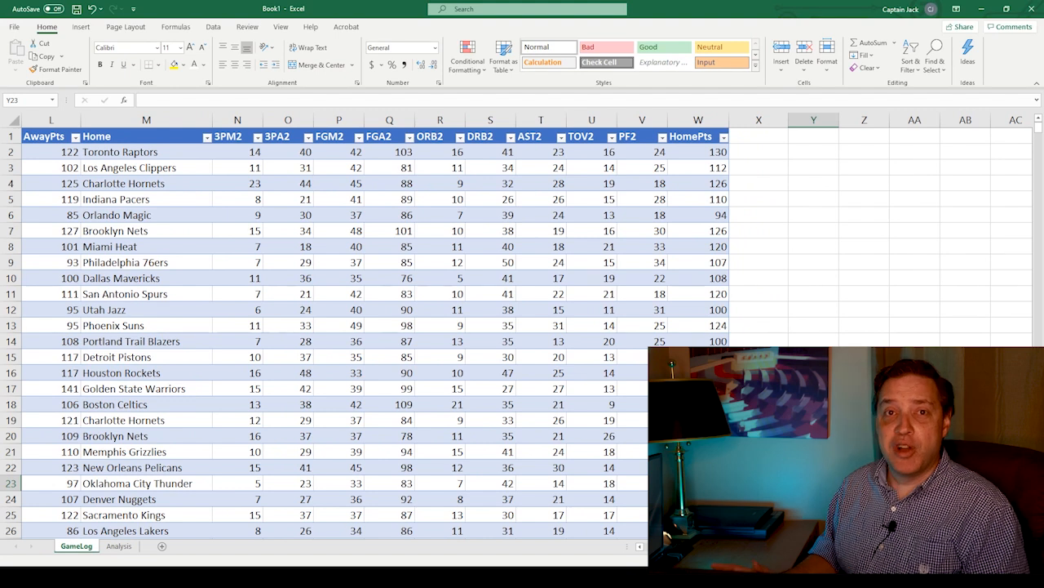
left_click(814, 152)
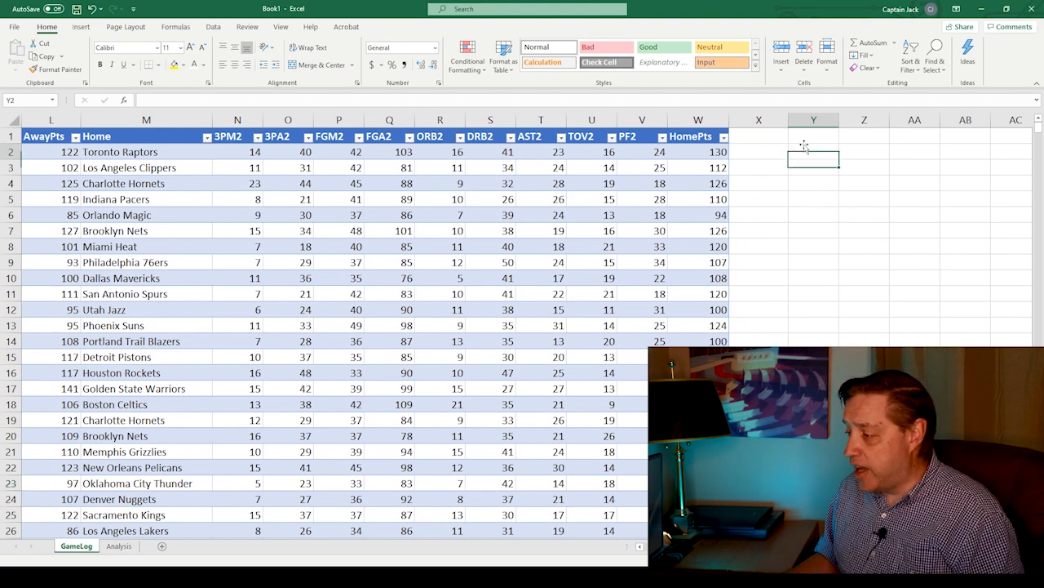
type("=")
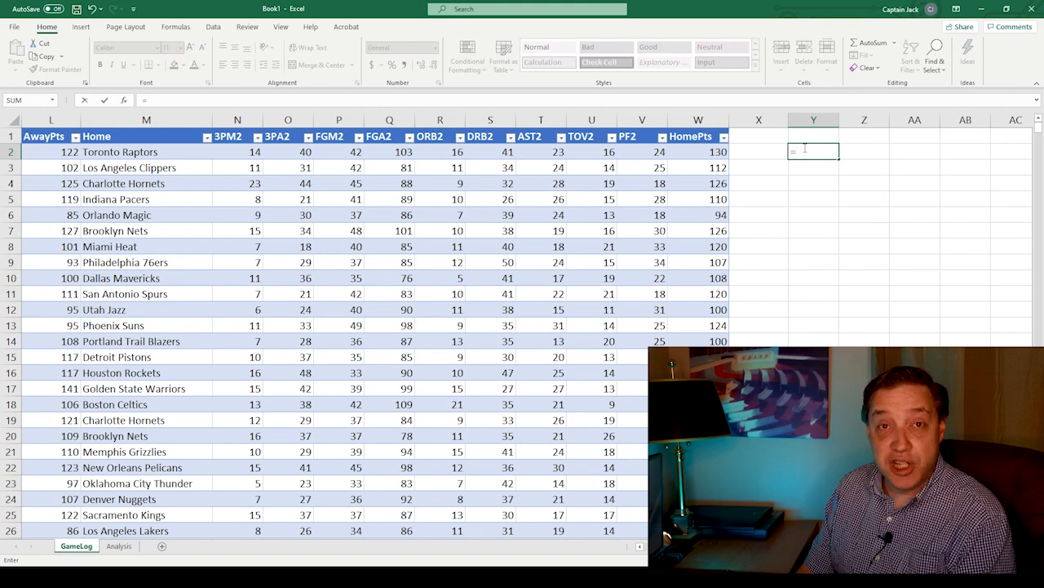
type("CORREL")
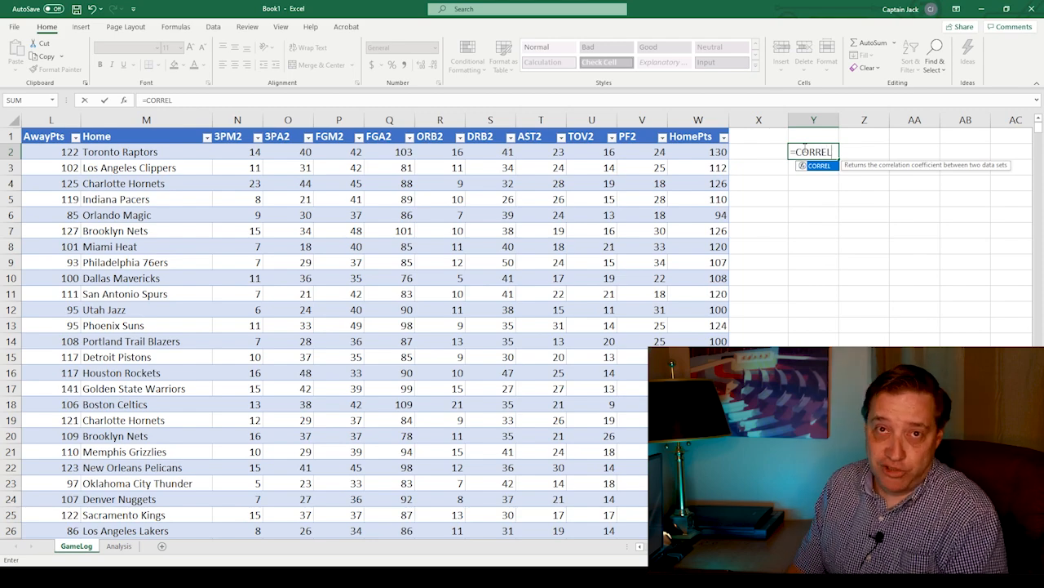
type("(N:N")
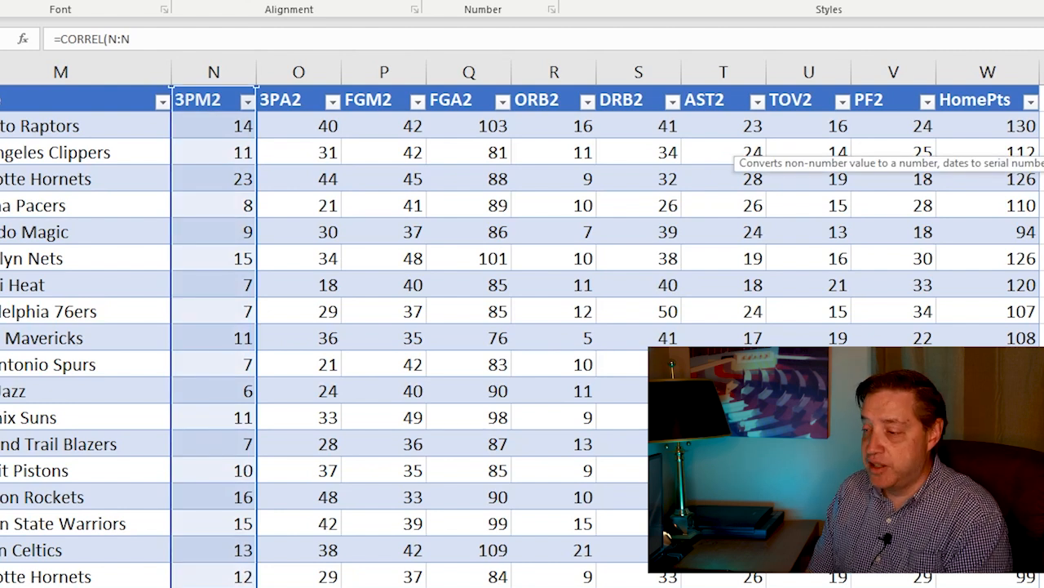
type(",")
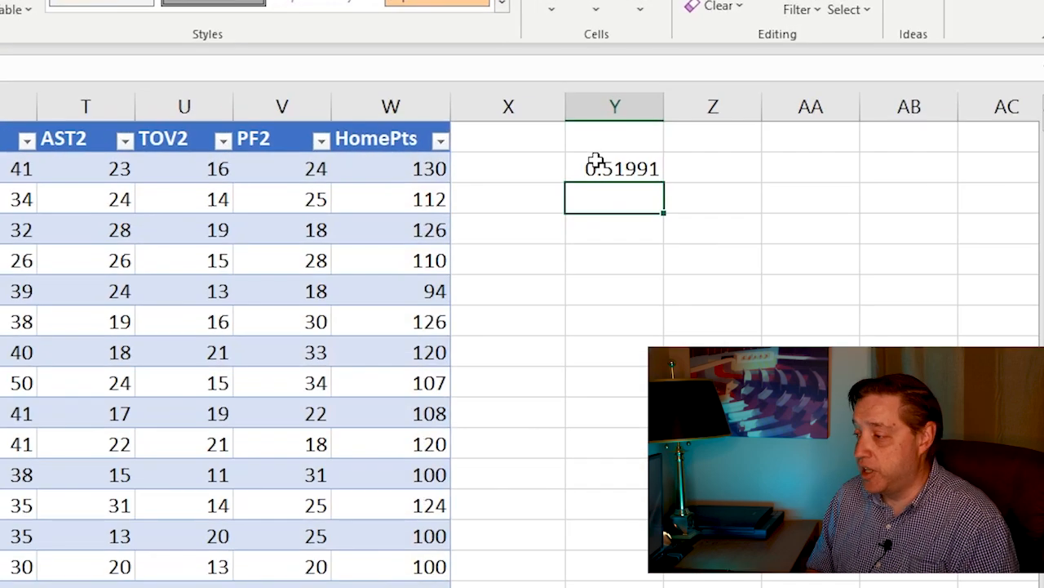
mouse_move(639, 237)
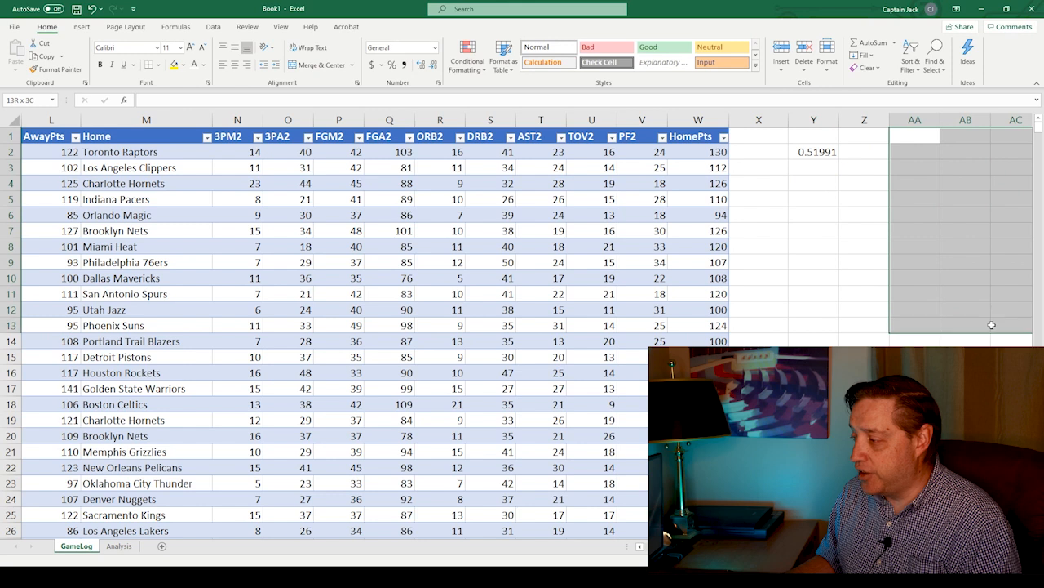
Set AA1:AC13 font colour to Automatic and review correlations, noting FGM at 0.83
left_click(205, 65)
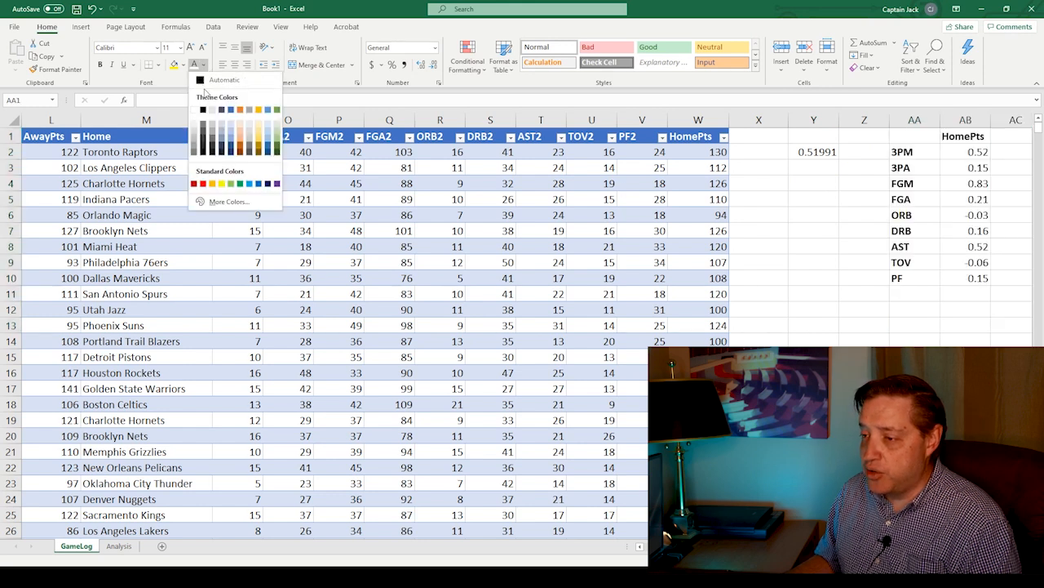
left_click(808, 310)
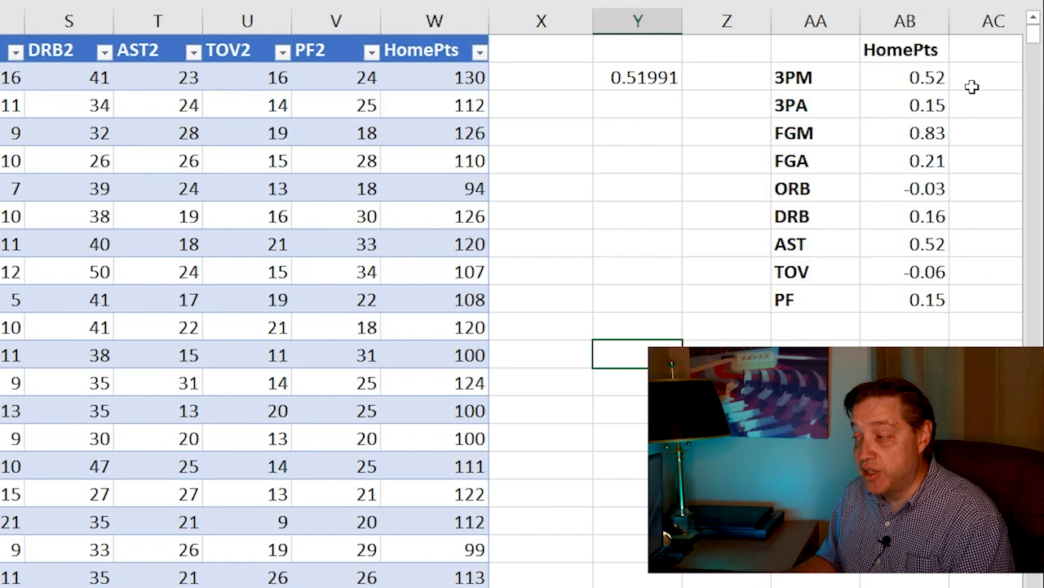
mouse_move(956, 103)
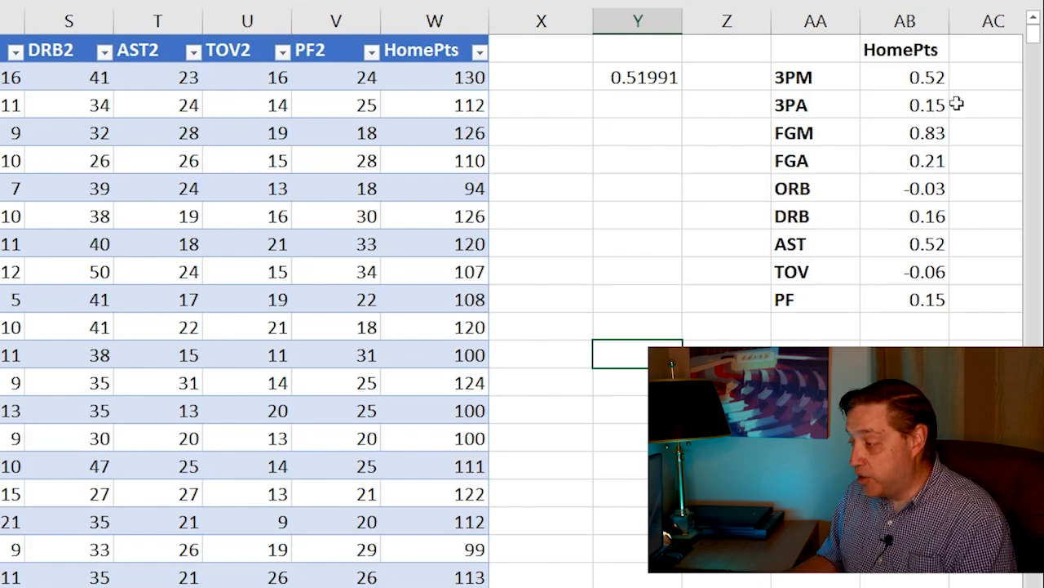
left_click(926, 132)
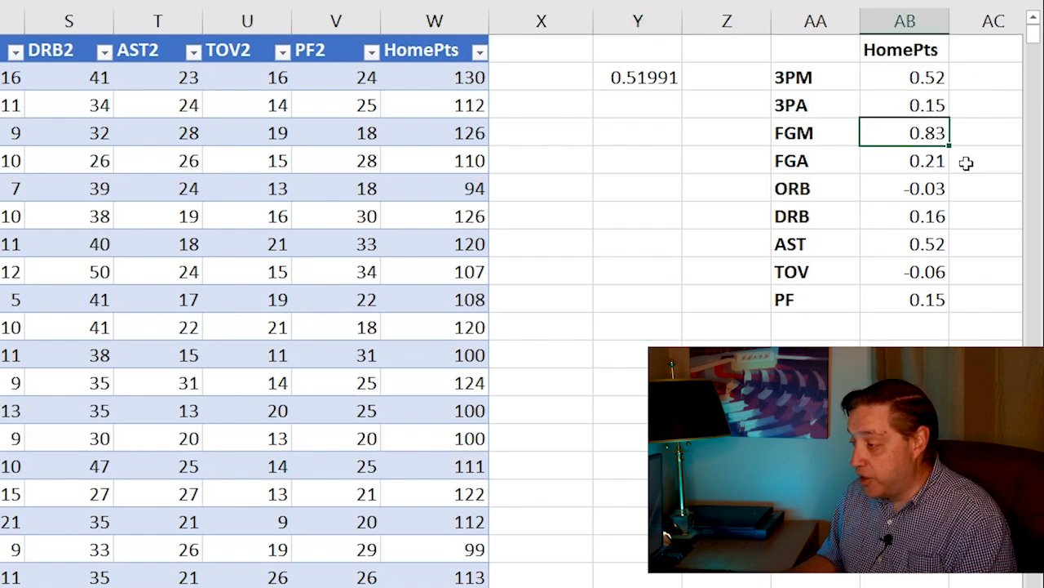
mouse_move(979, 145)
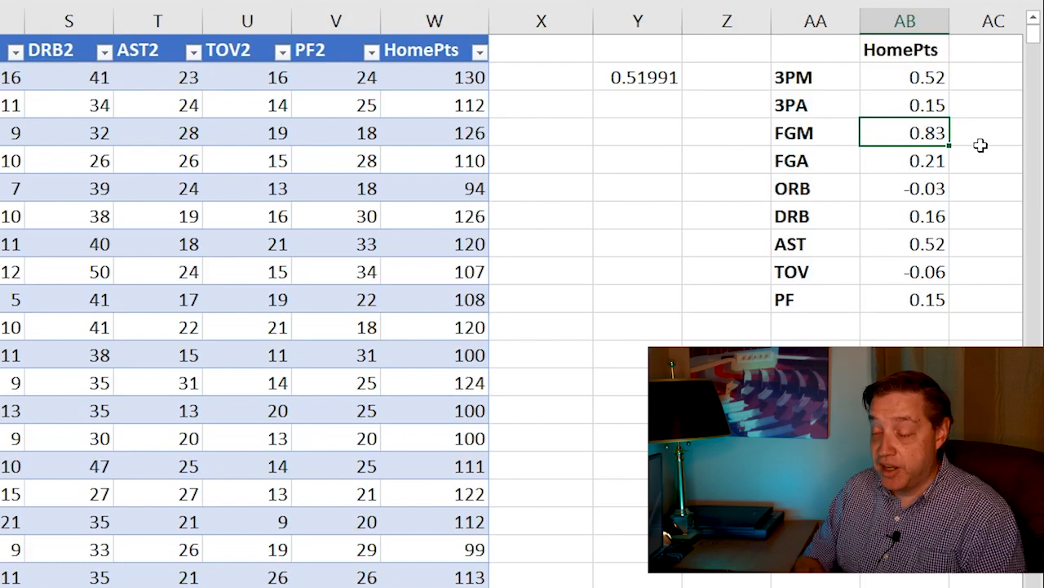
mouse_move(955, 188)
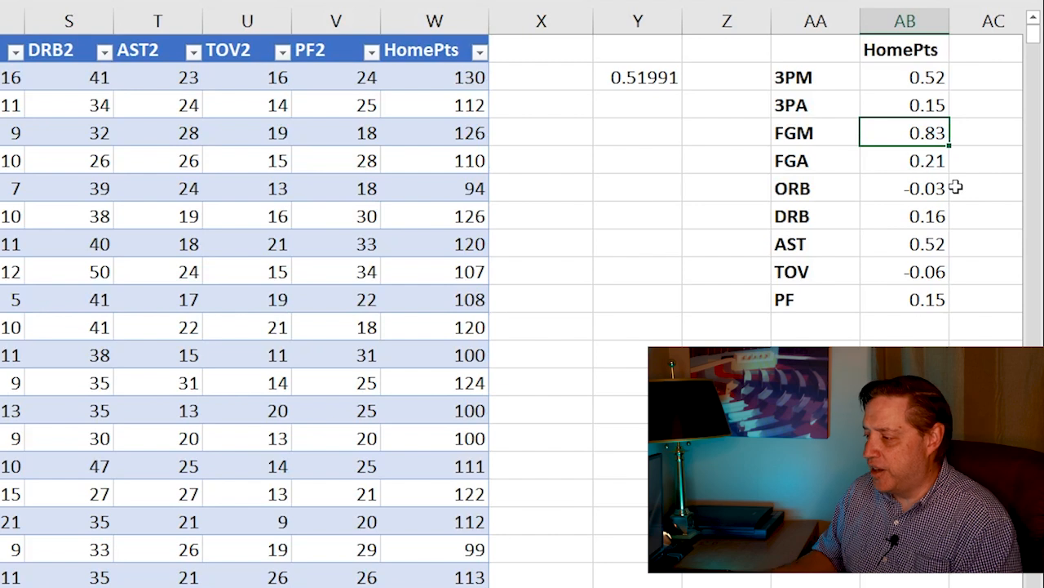
mouse_move(947, 277)
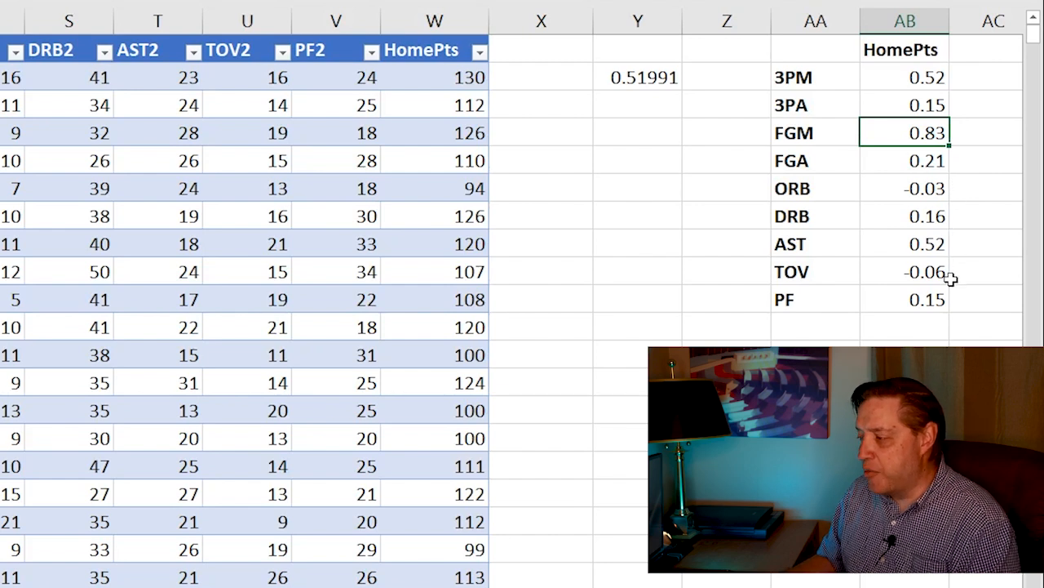
left_click(985, 271)
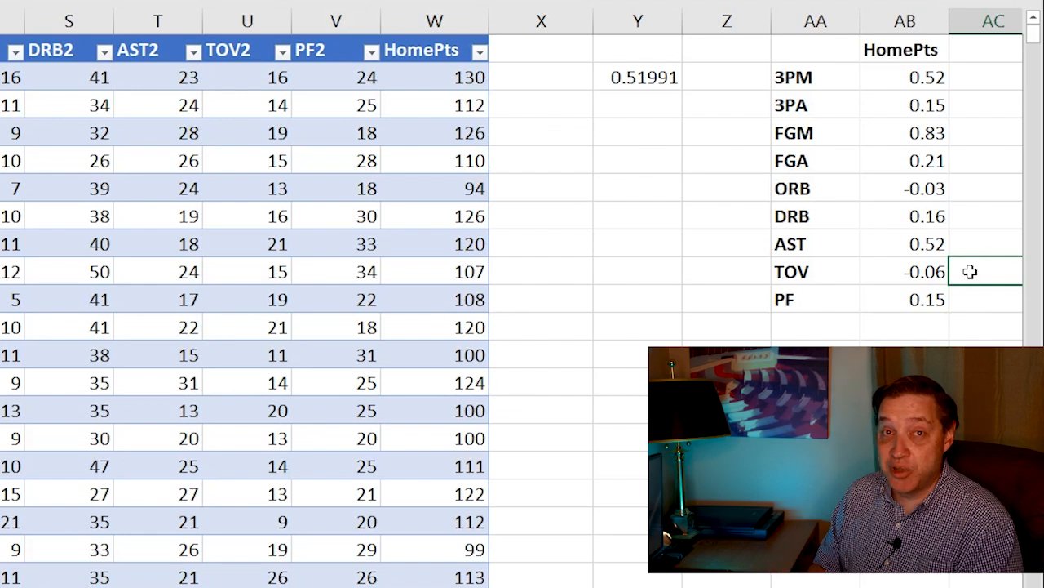
mouse_move(745, 180)
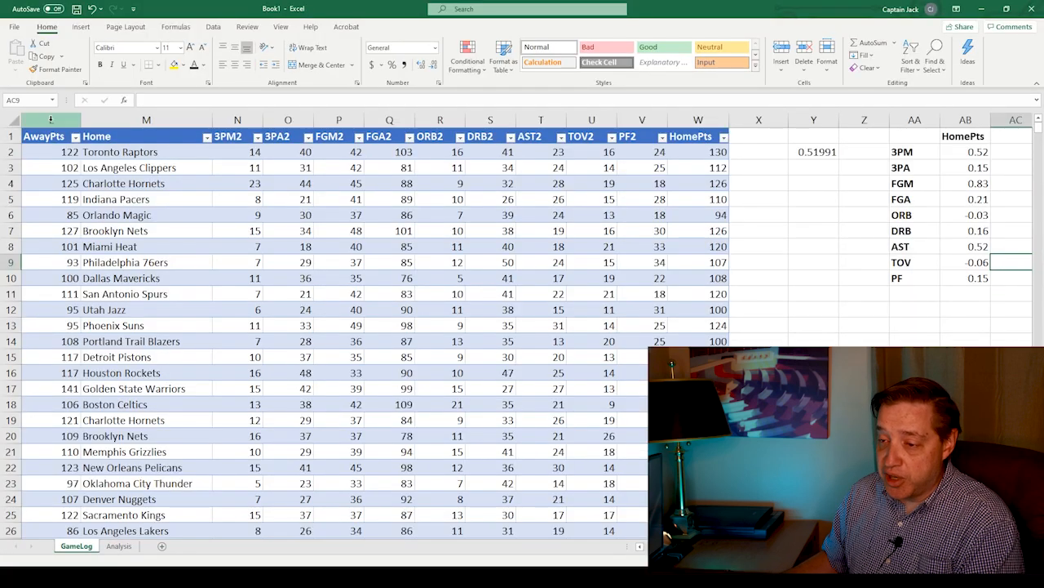
Copy the AwayPts column into X1, then inspect the AB2 CORREL formula and FGM value
left_click(50, 120)
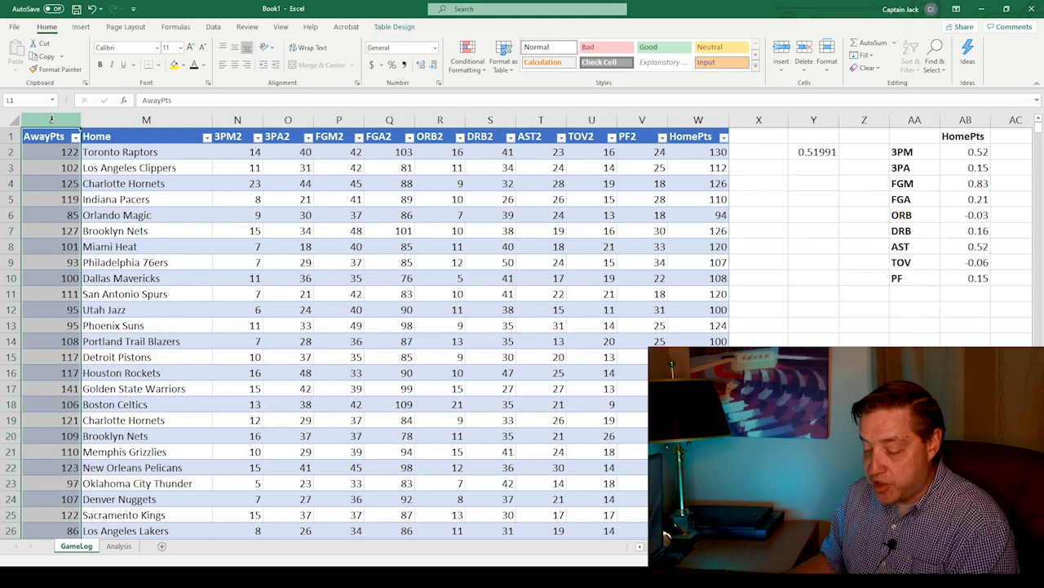
left_click(759, 120)
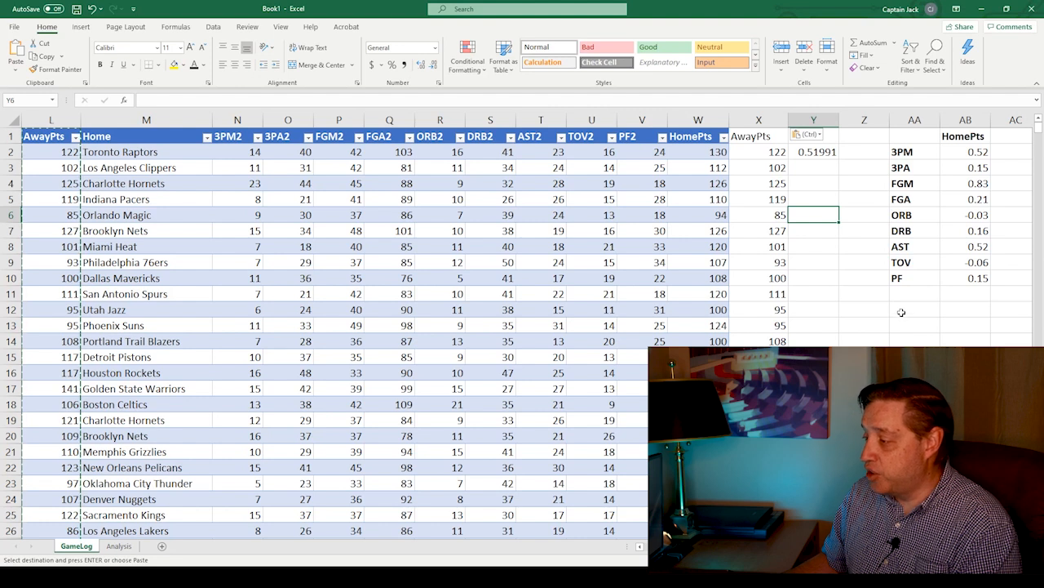
mouse_move(619, 226)
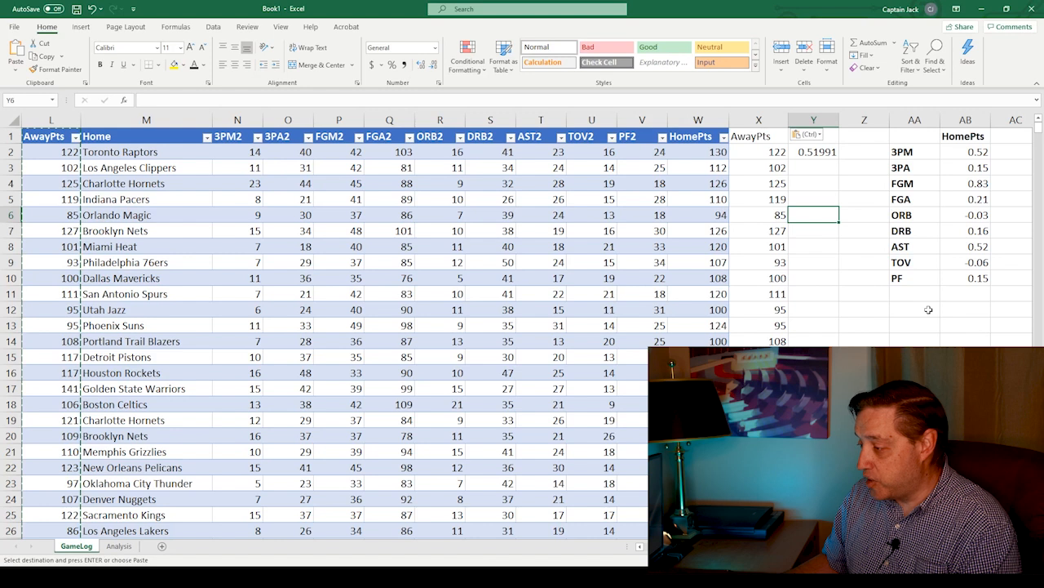
left_click(966, 152)
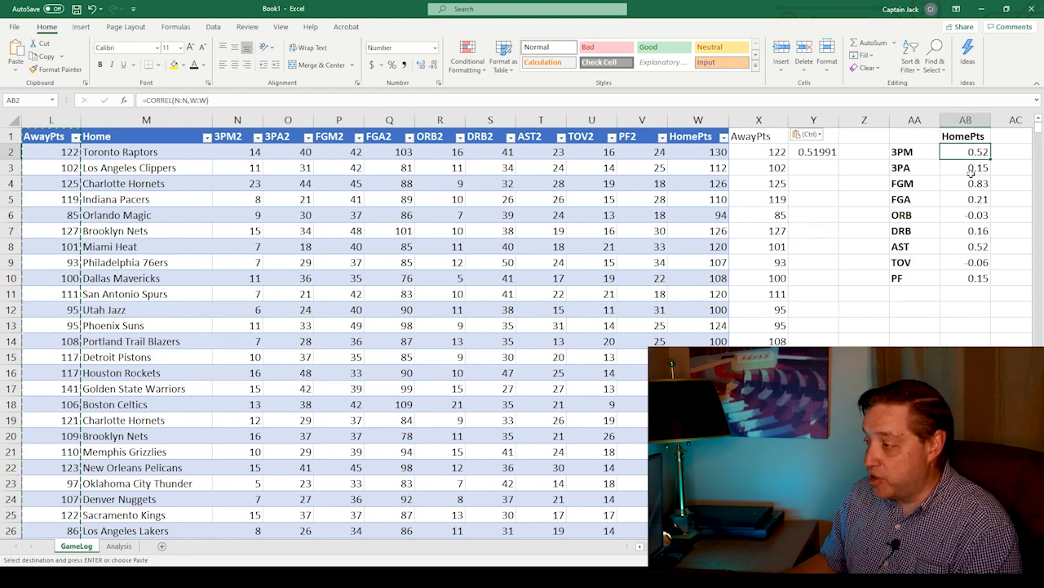
left_click(966, 182)
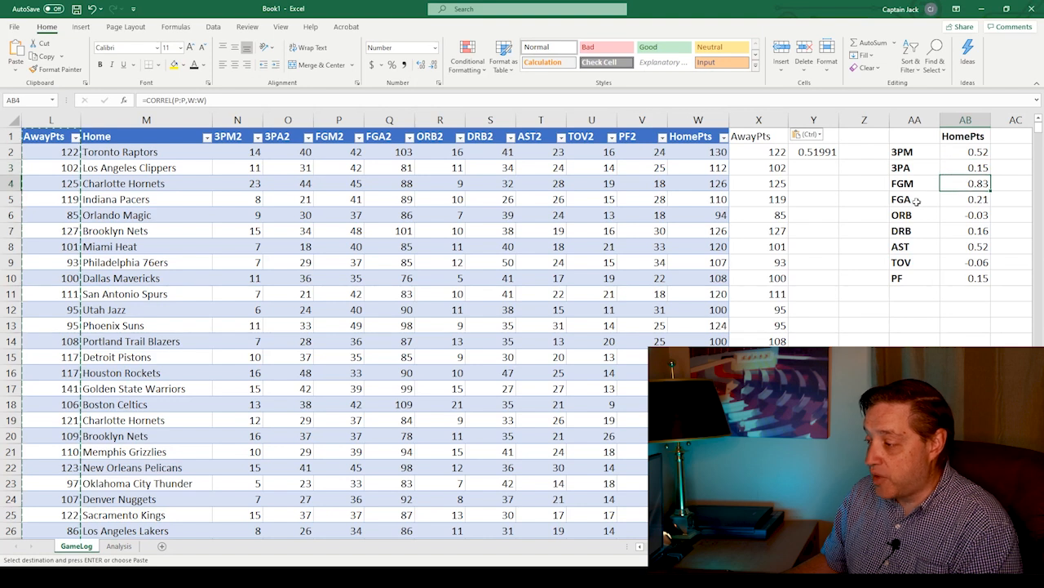
mouse_move(900, 325)
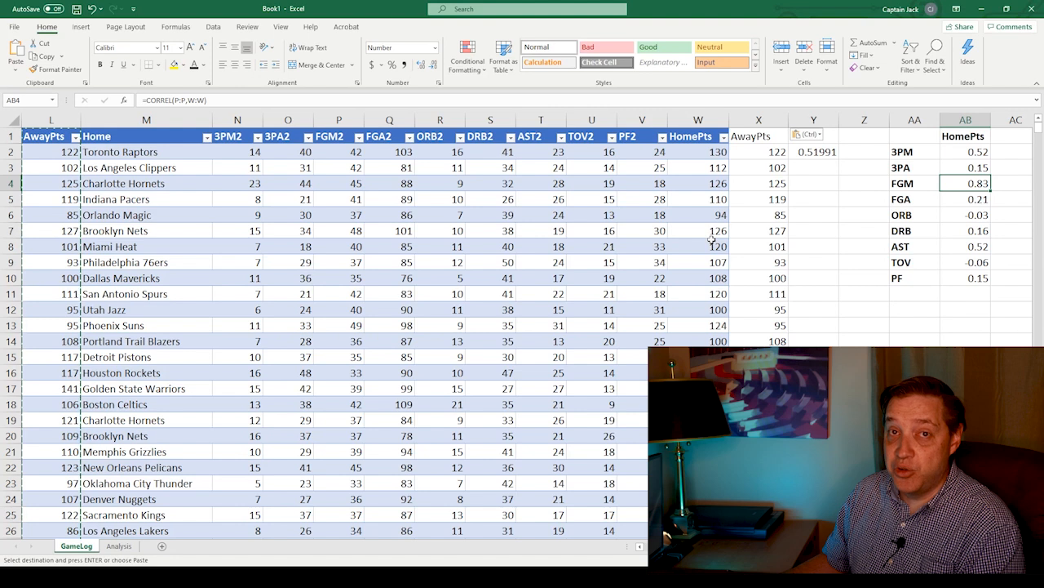
mouse_move(475, 178)
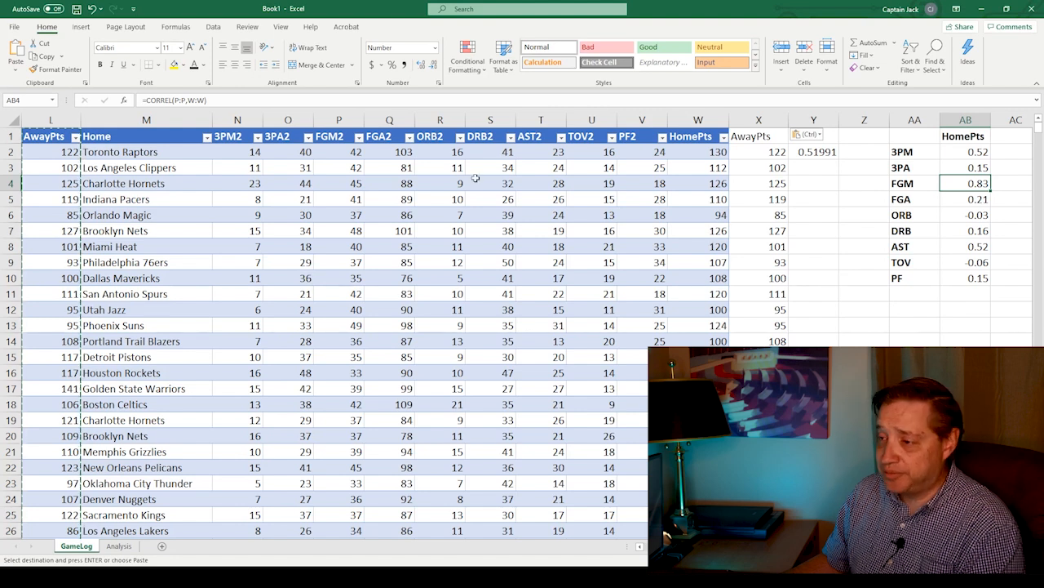
mouse_move(228, 44)
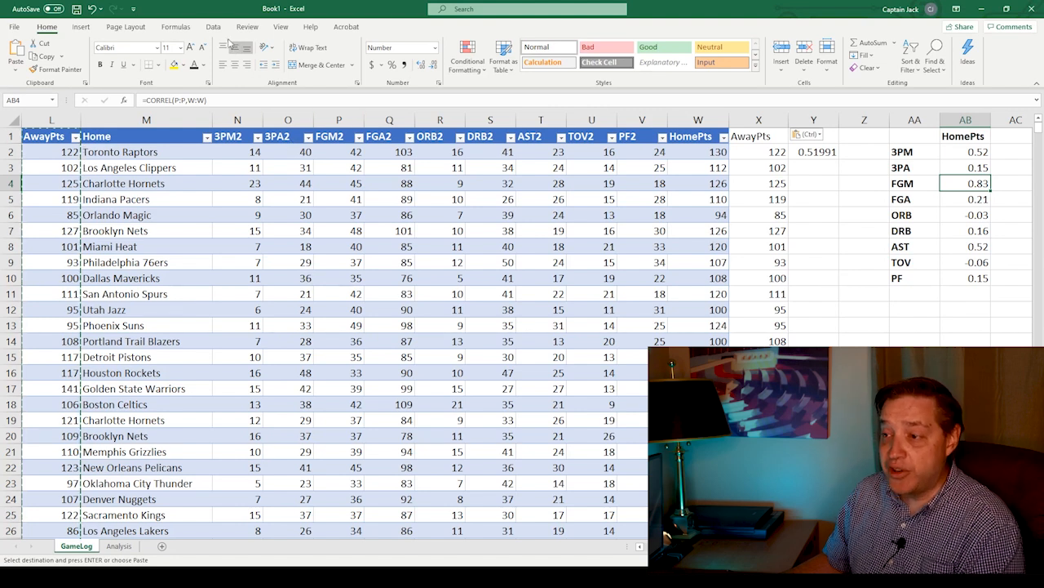
Show the Data ribbon to look for the Data Analysis tool
left_click(214, 26)
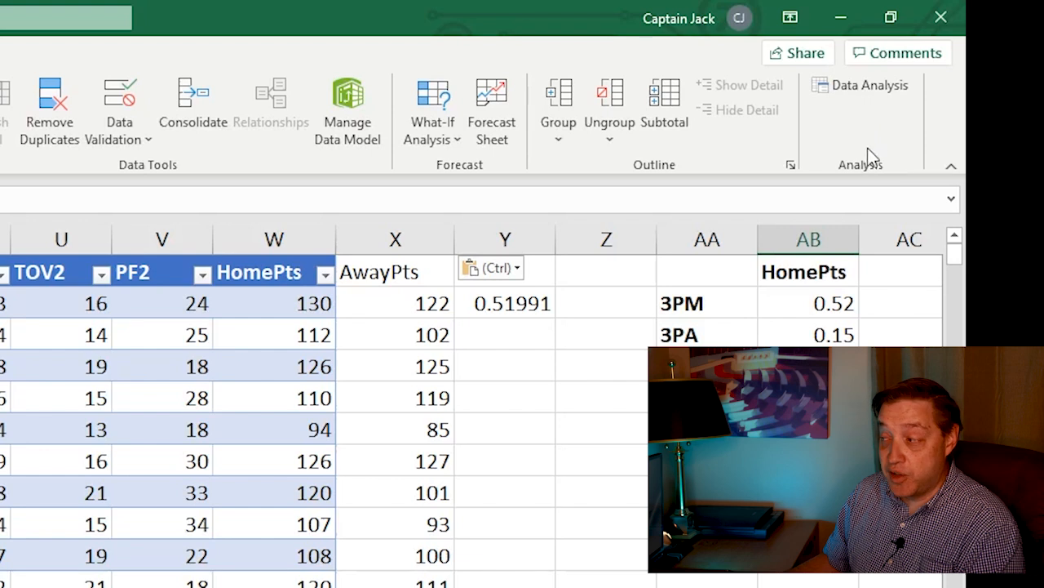
mouse_move(854, 186)
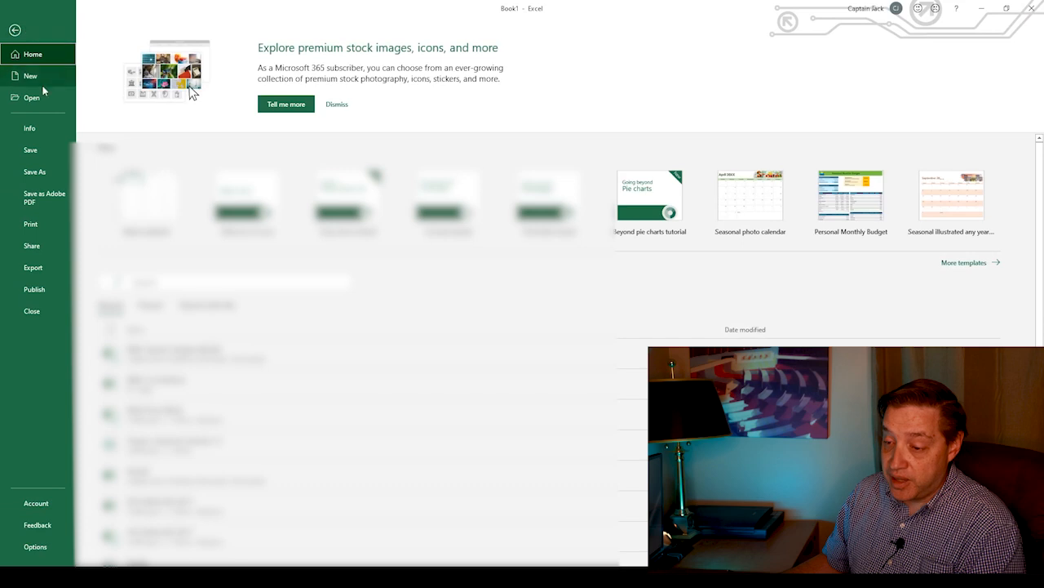
Enable the Analysis ToolPak under File > Options > Add-ins > Manage Excel Add-ins
left_click(15, 29)
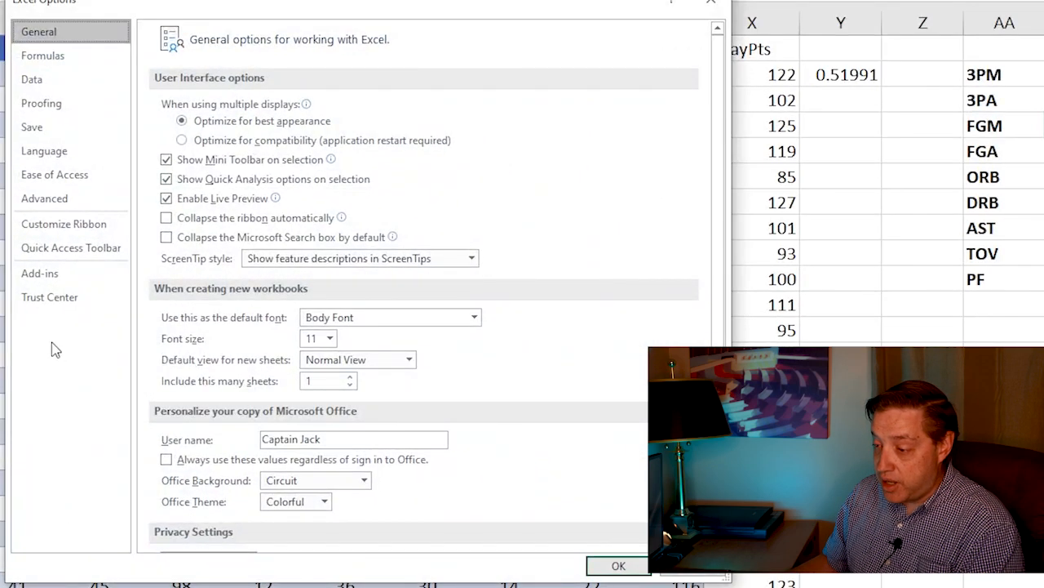
left_click(40, 273)
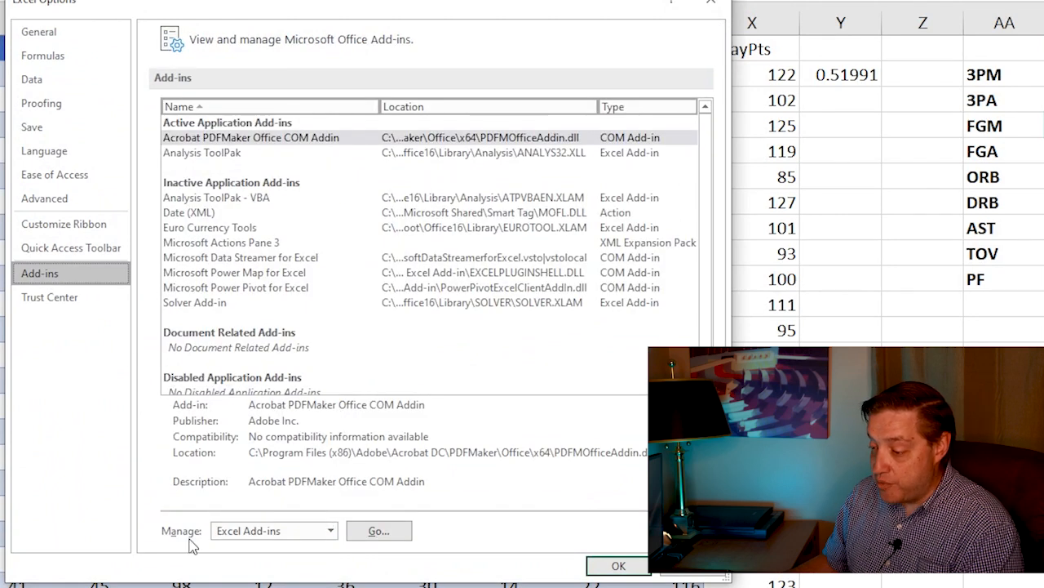
mouse_move(216, 277)
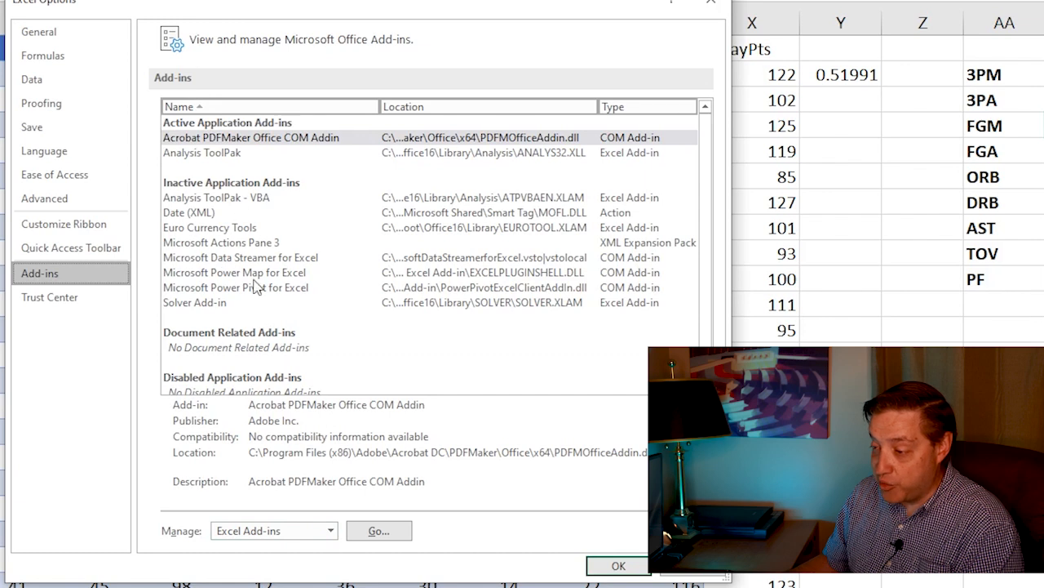
mouse_move(251, 567)
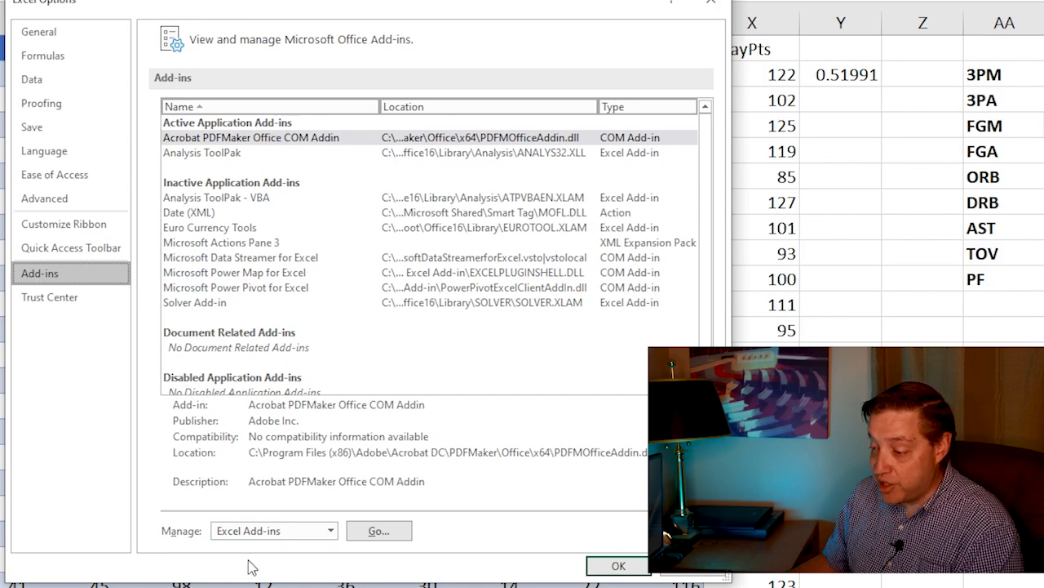
left_click(378, 530)
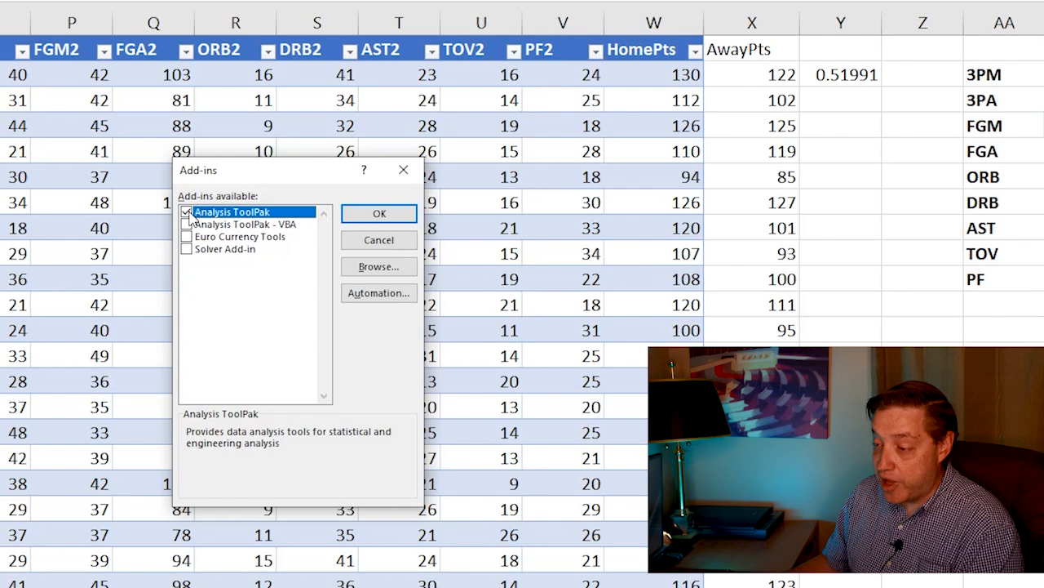
left_click(379, 213)
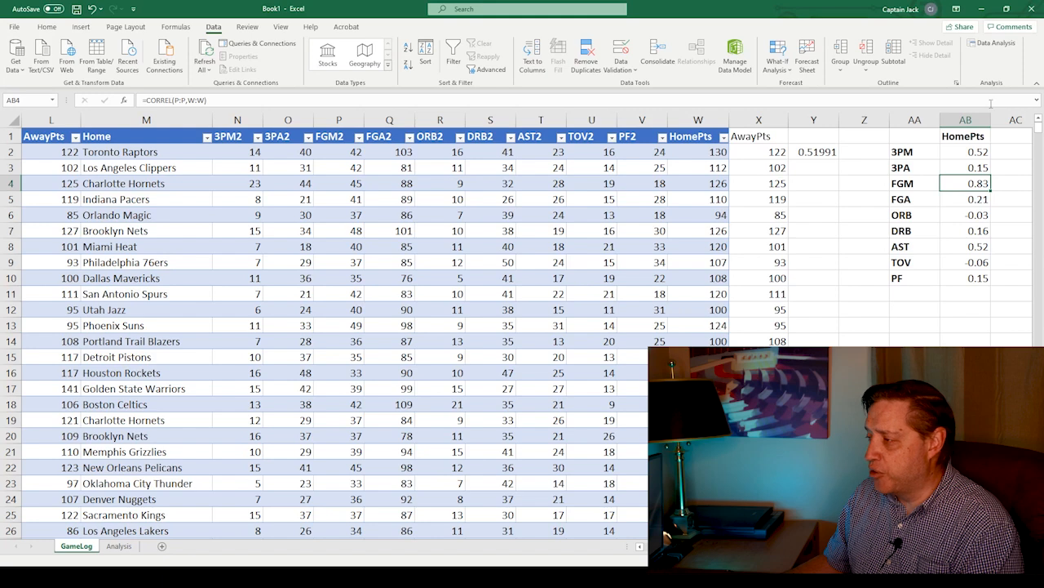
Open Data Analysis and choose the Correlation tool
left_click(992, 43)
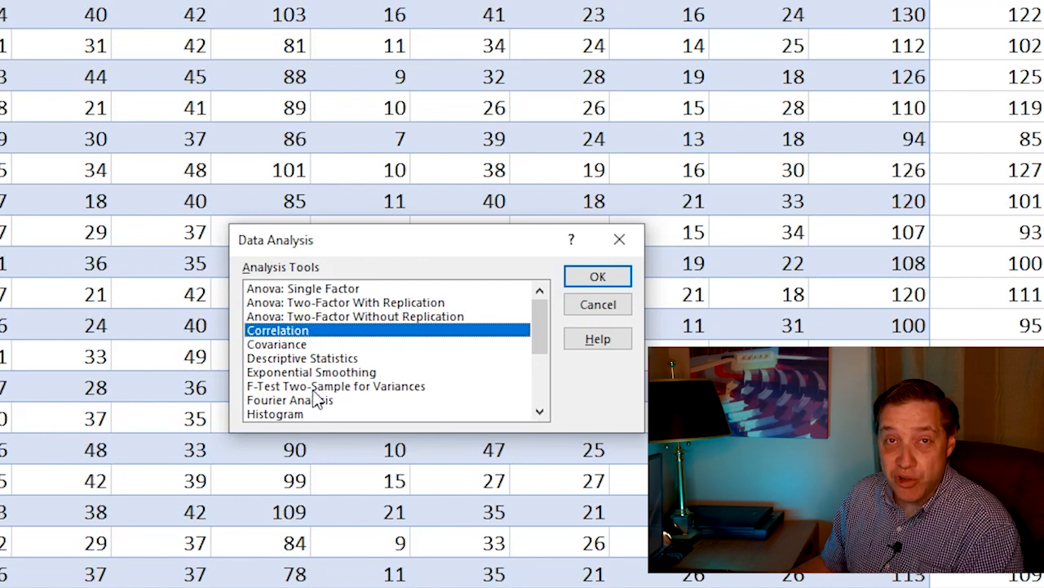
mouse_move(292, 345)
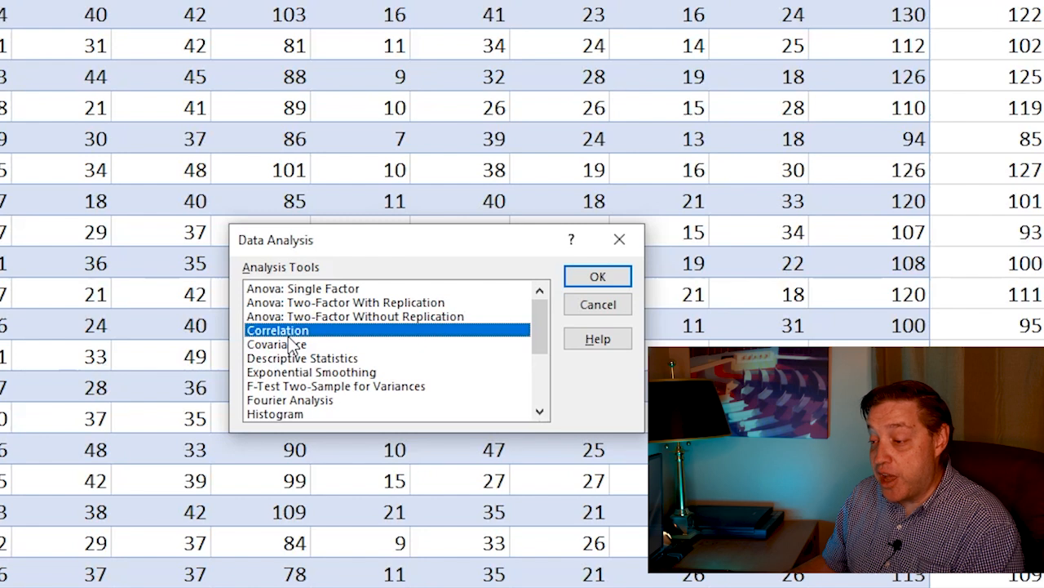
left_click(597, 276)
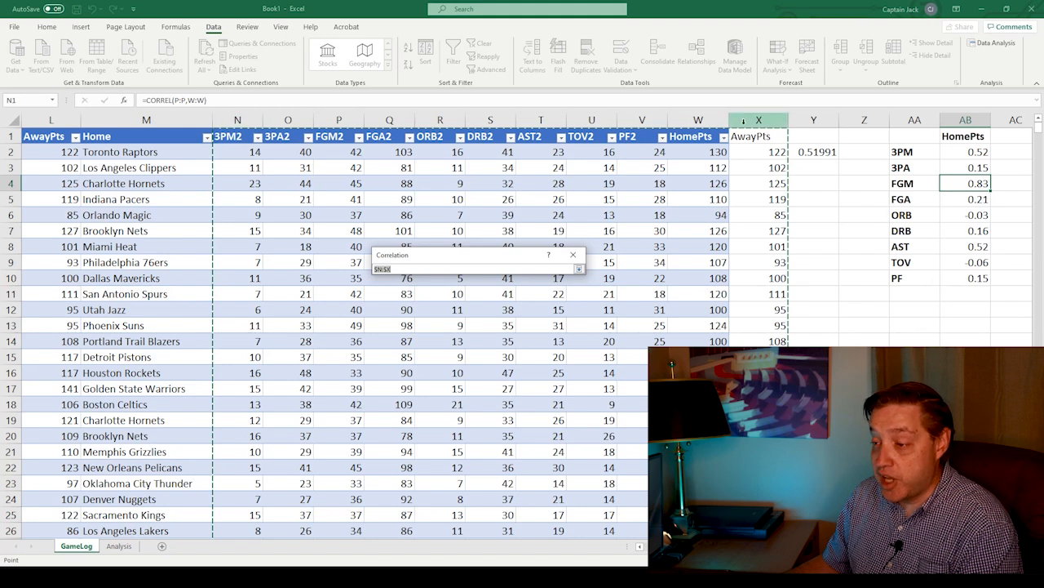
Run Correlation on columns N:X with first-row labels, output to Analysis!$A$1
left_click(579, 269)
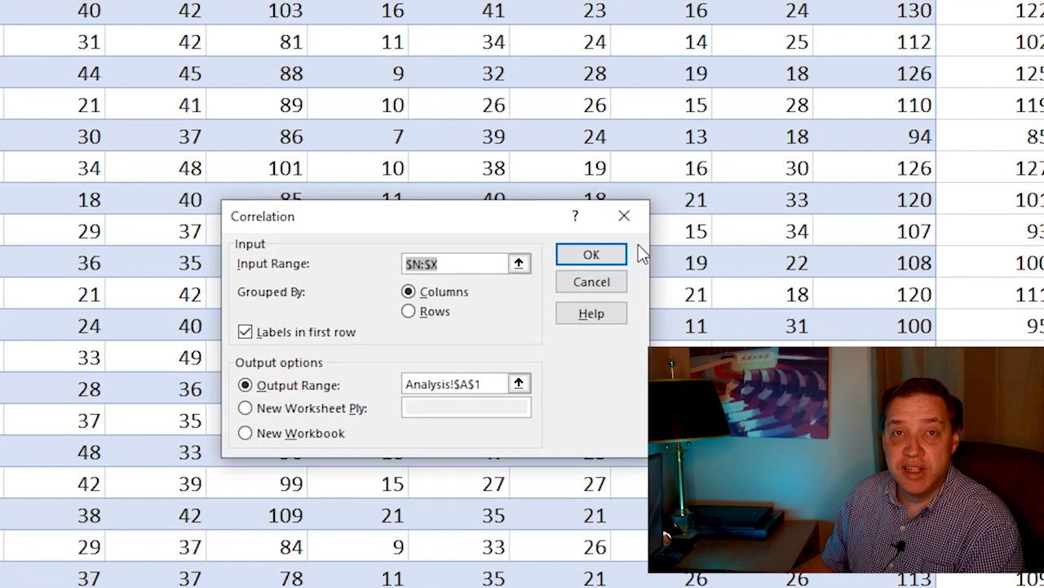
left_click(441, 263)
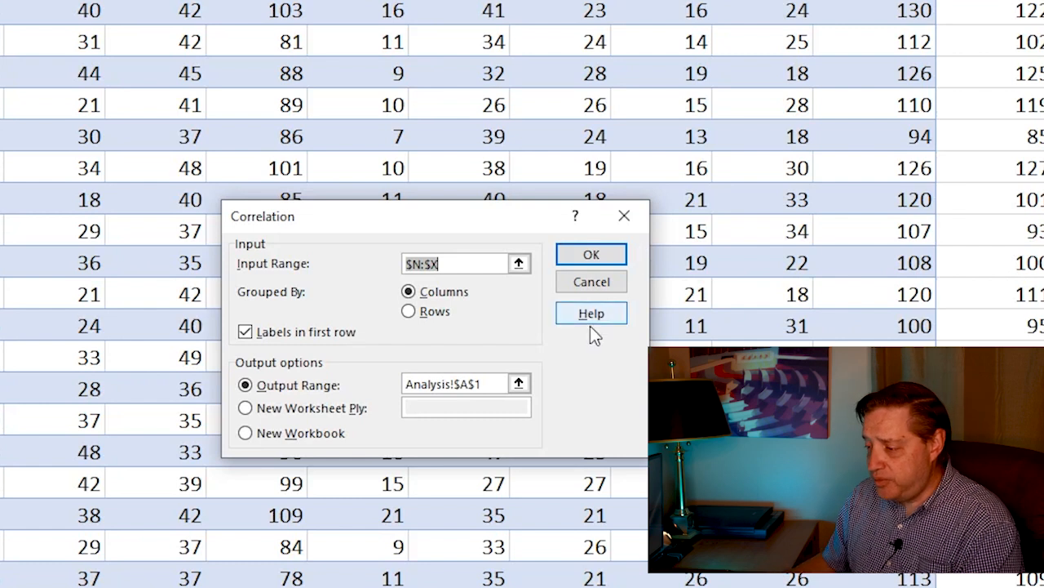
mouse_move(292, 317)
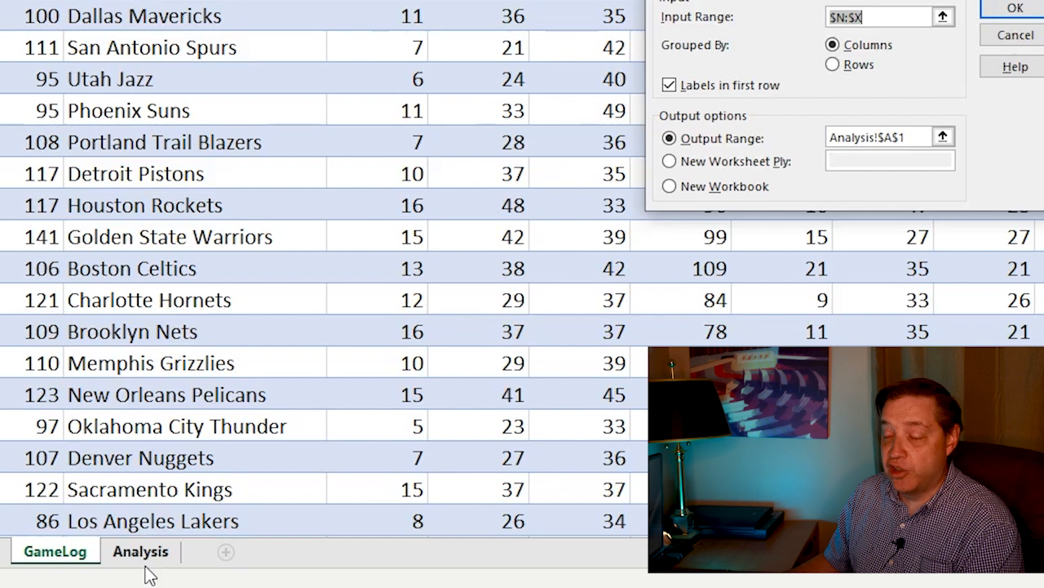
mouse_move(942, 130)
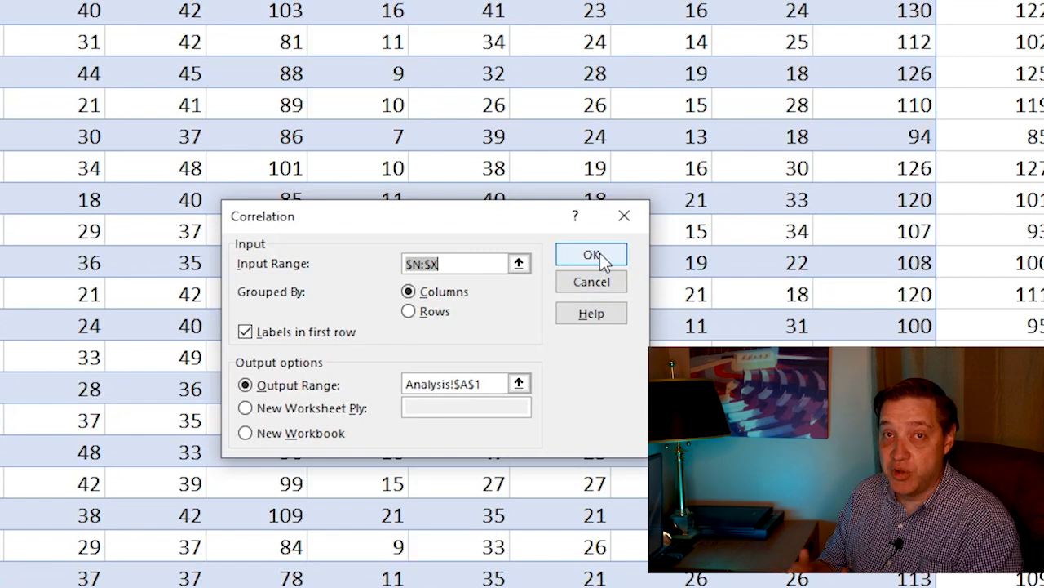
mouse_move(592, 282)
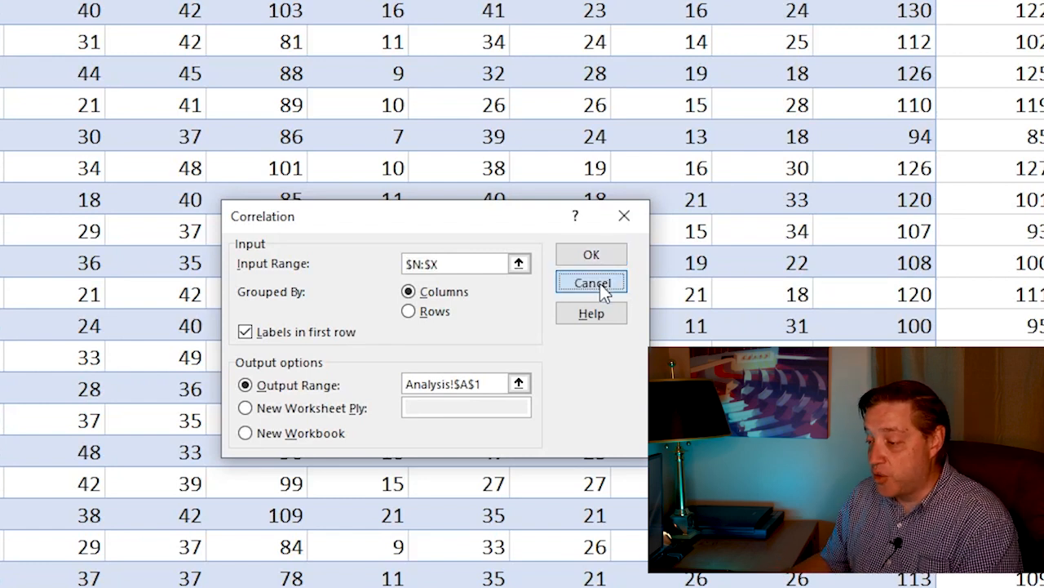
left_click(591, 281)
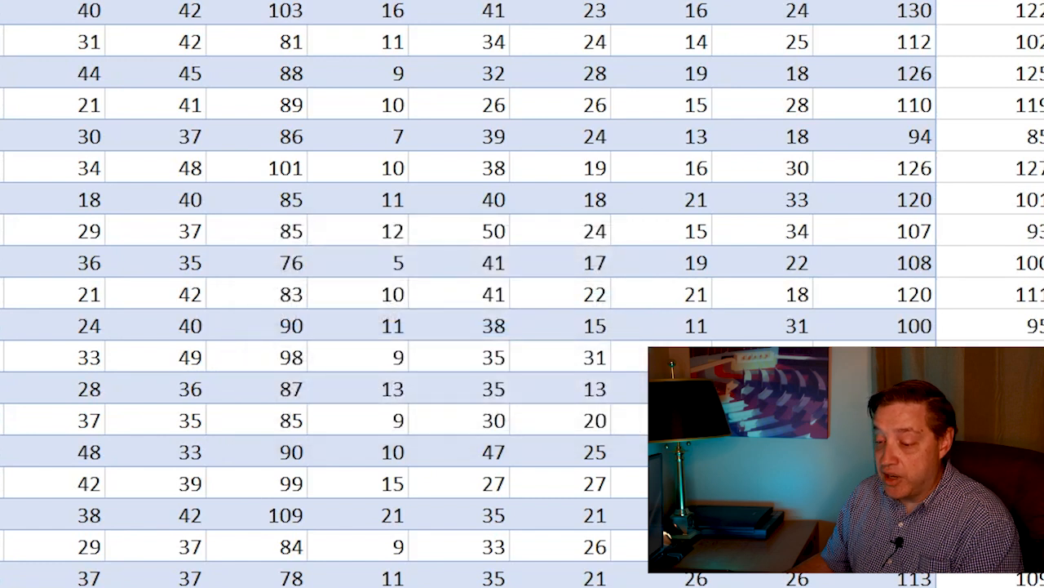
View the Analysis sheet matrix and select the HomePts–FGM2 value 0.82539
left_click(116, 547)
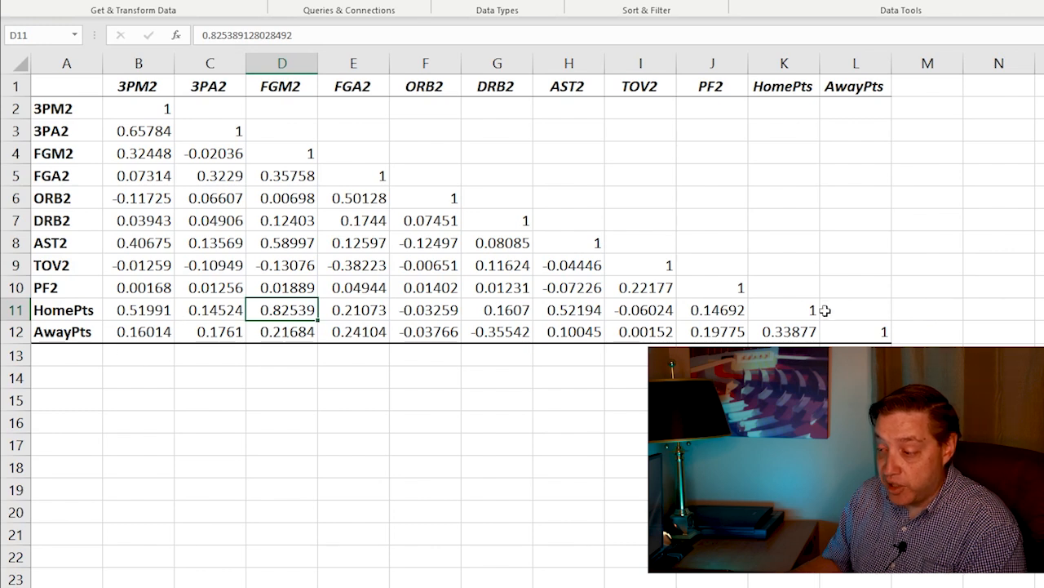
left_click(856, 310)
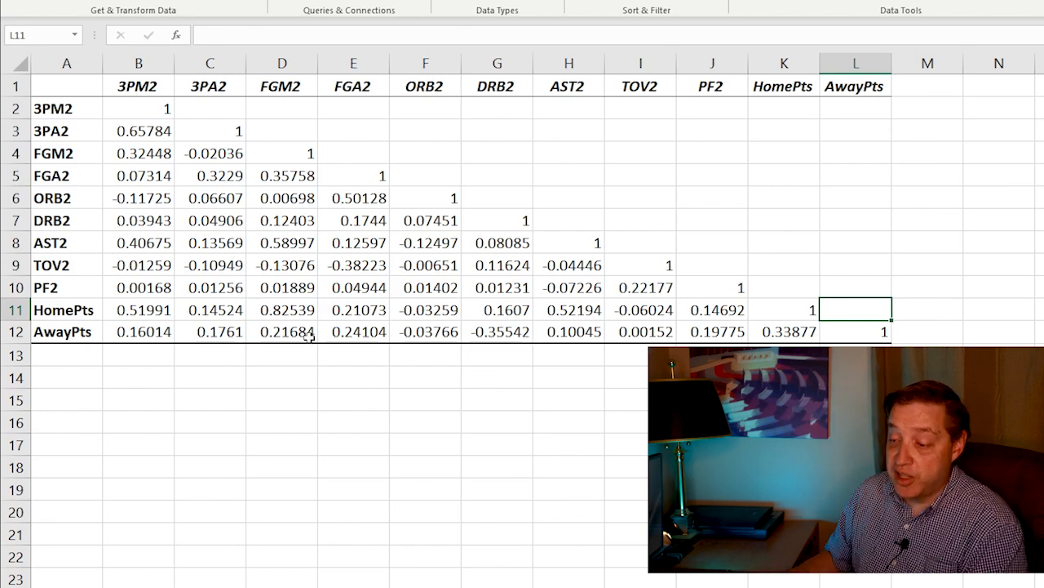
left_click(282, 309)
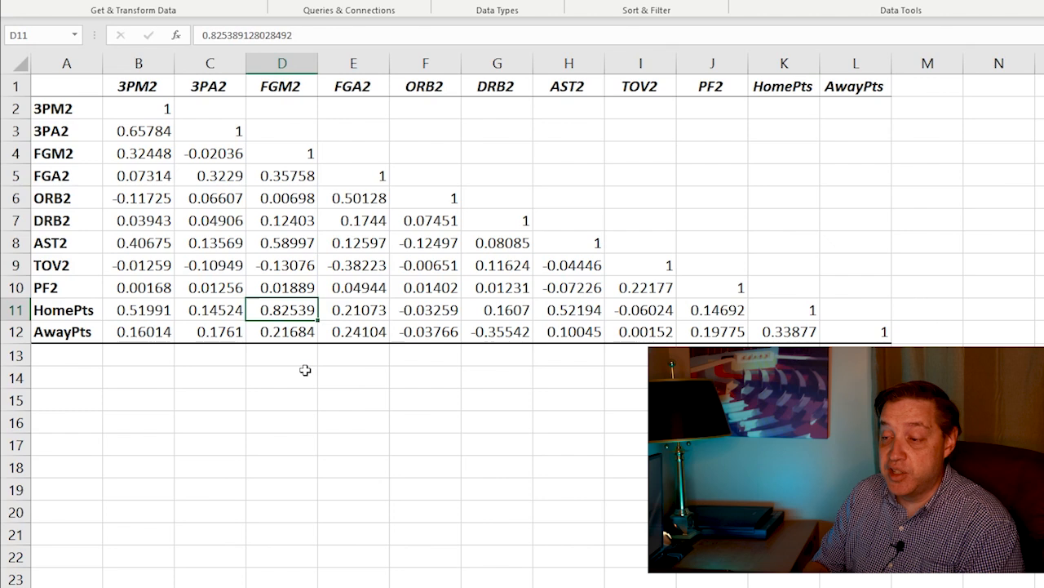